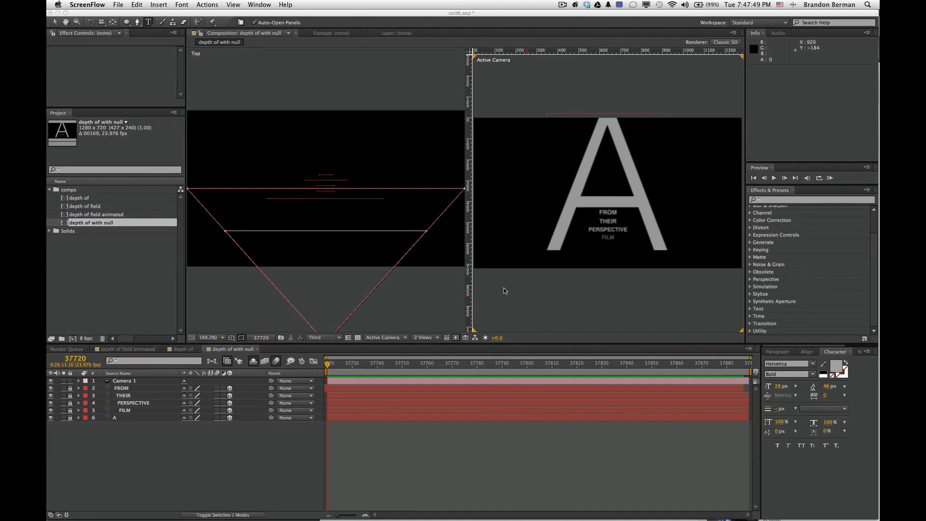
mouse_move(466, 288)
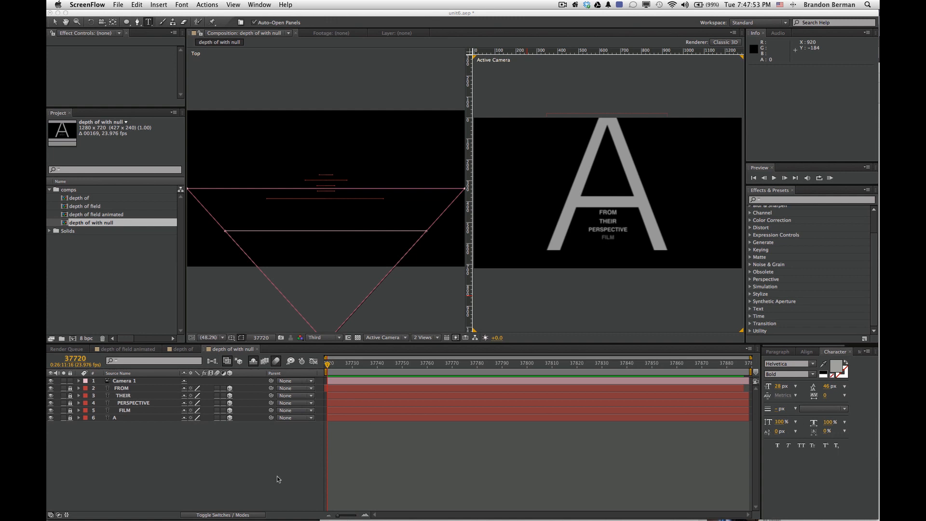
mouse_move(235, 470)
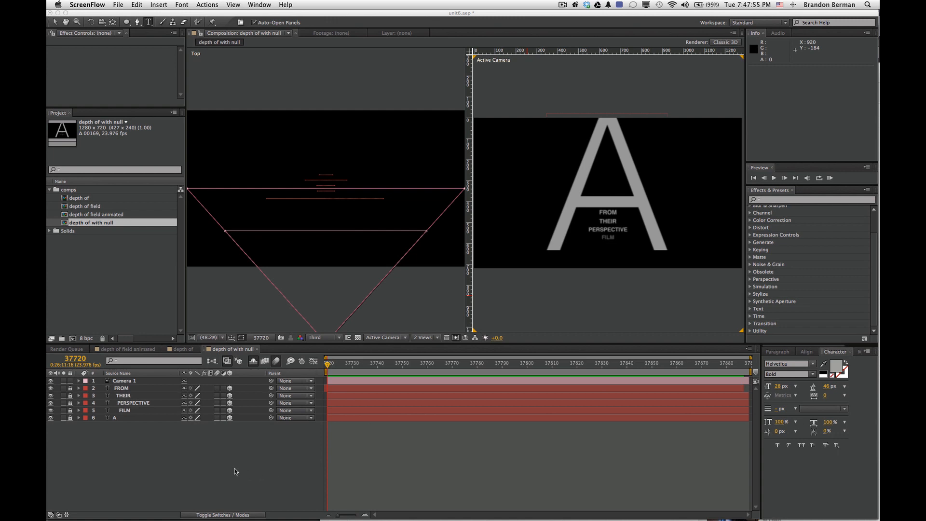
mouse_move(240, 464)
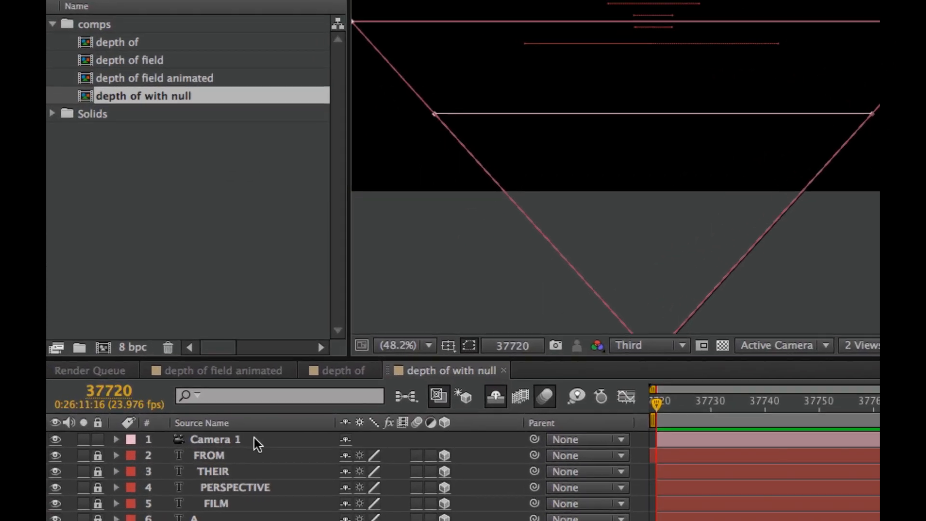
Step: Add a null object layer, Null 2, above Camera 1 in the comp
left_click(215, 439)
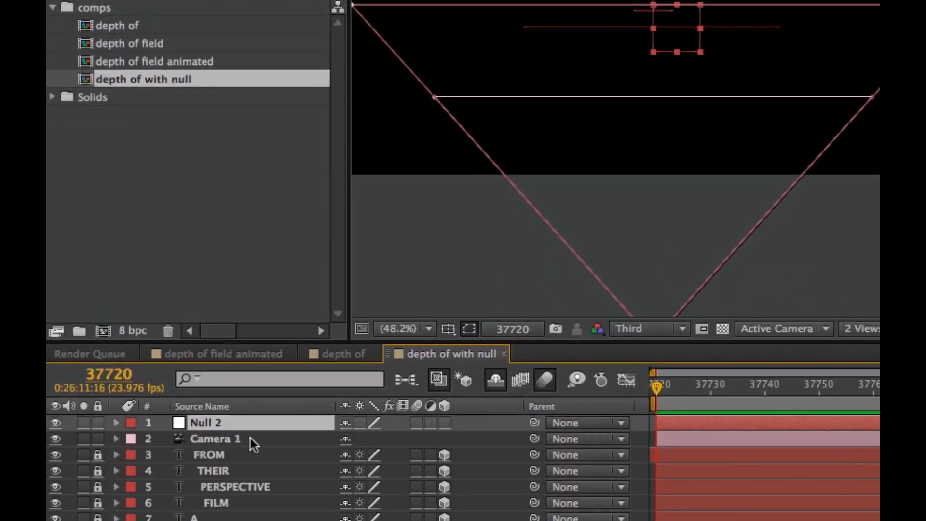
Step: Select Null 2 with Camera 1 and try Set Focus Distance to Layer, triggering a warning
left_click(215, 438)
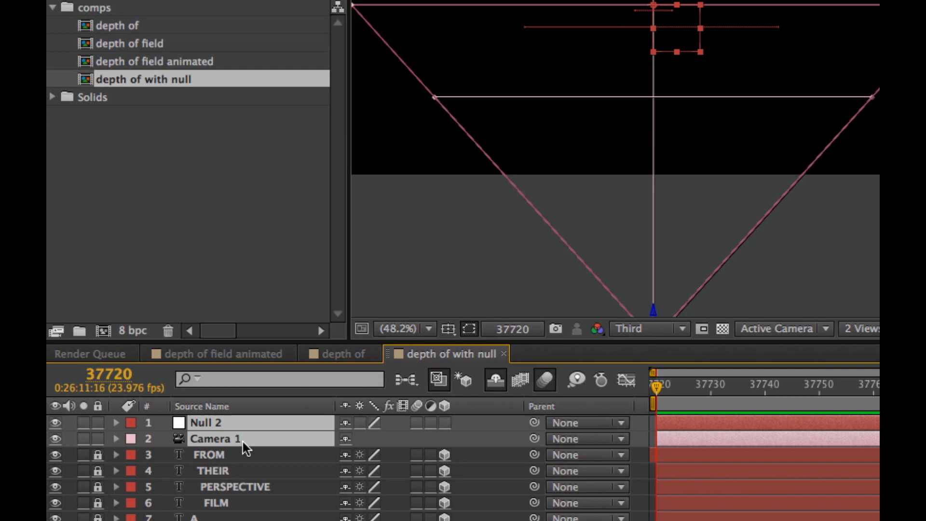
left_click(395, 10)
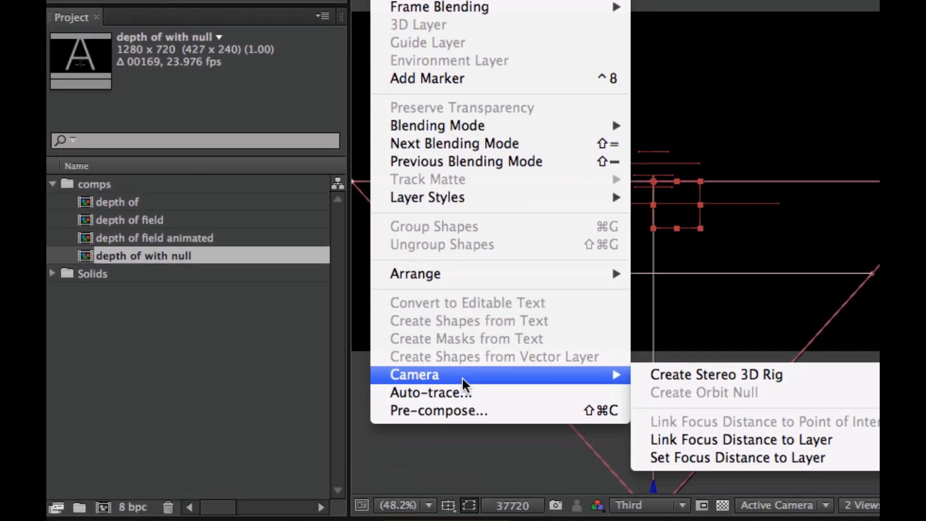
mouse_move(739, 439)
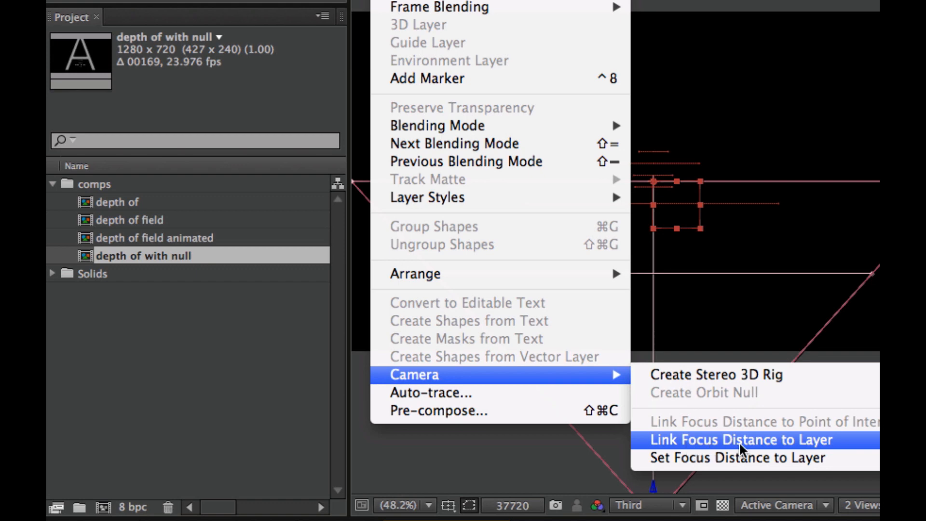
mouse_move(796, 452)
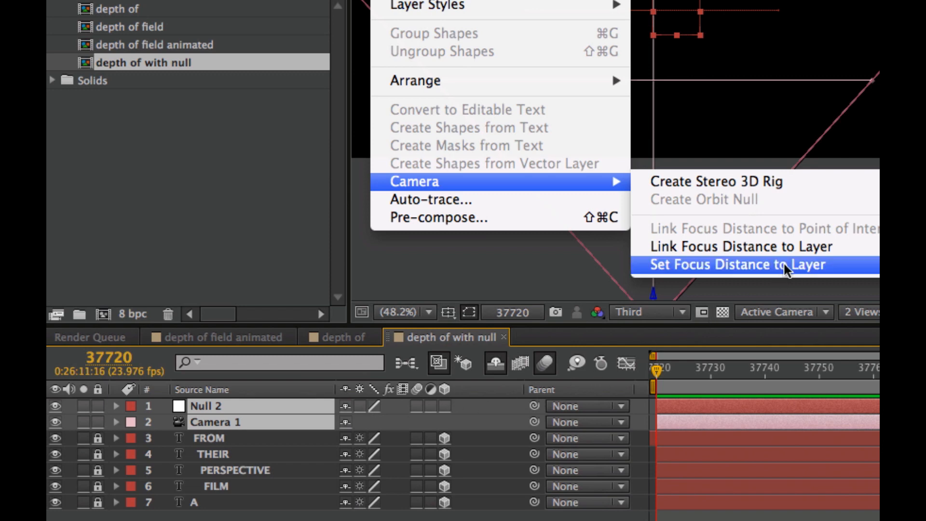
left_click(738, 264)
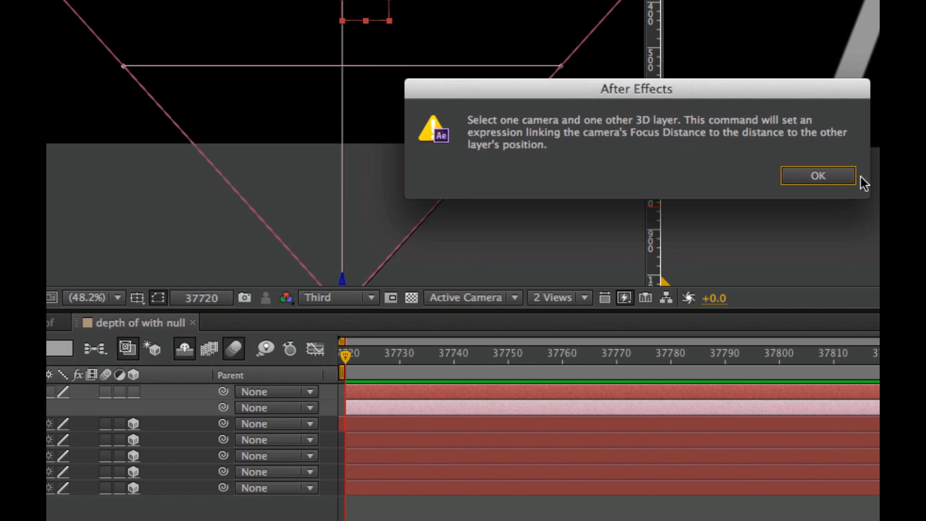
Step: Dismiss the warning, then link Camera 1's focus distance to the 3D Null 2
left_click(817, 176)
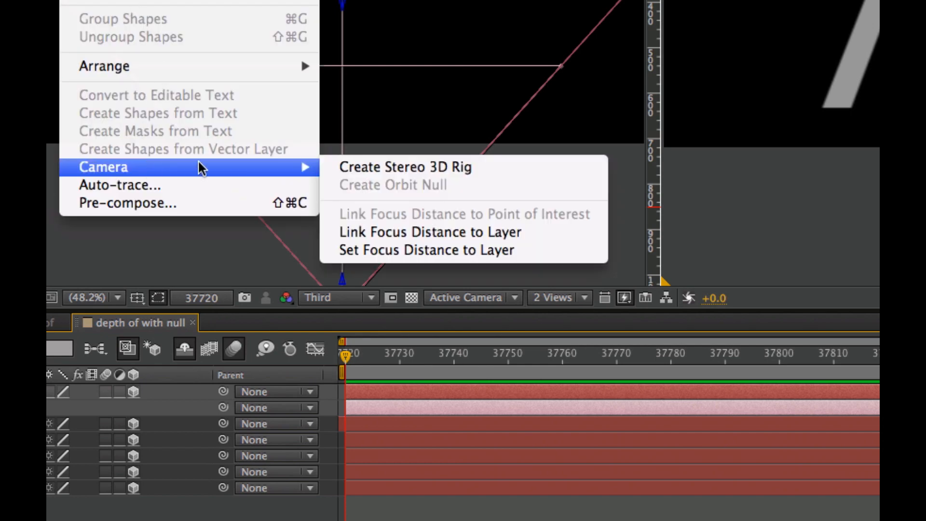
mouse_move(460, 231)
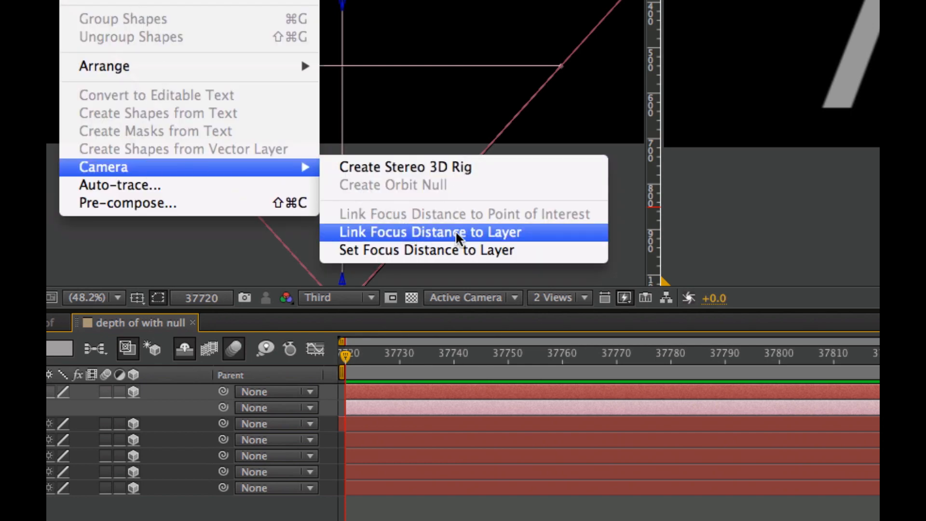
left_click(429, 231)
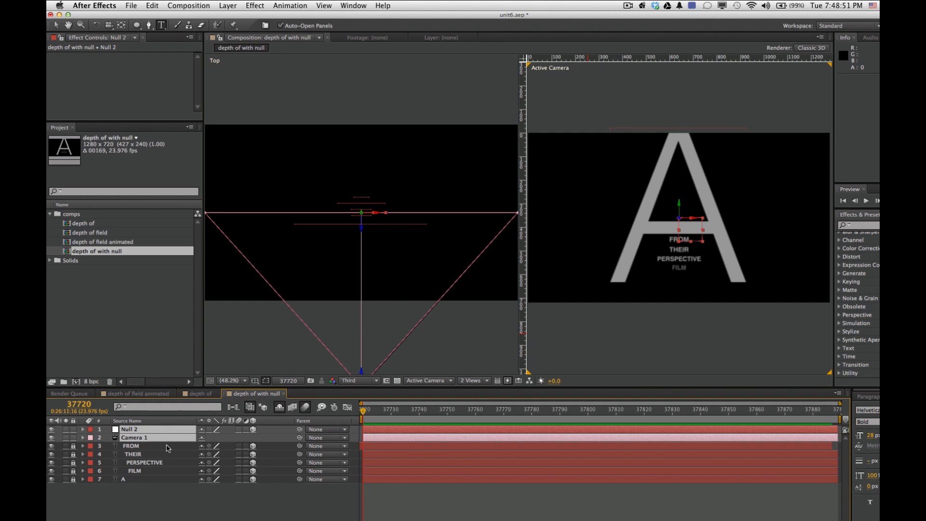
Step: Show Null 2's Position (640, 360, -40) and Camera 1's Transform and Camera Options
left_click(129, 428)
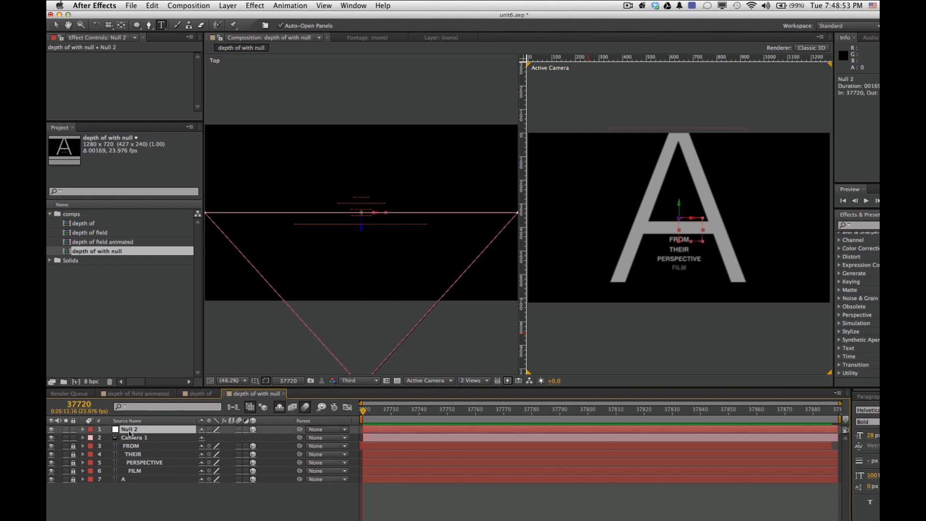
left_click(83, 429)
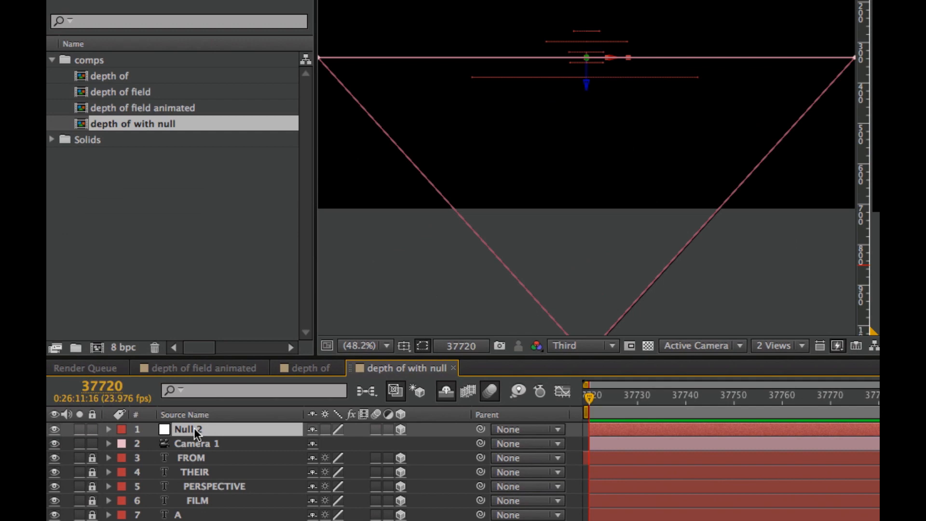
left_click(108, 428)
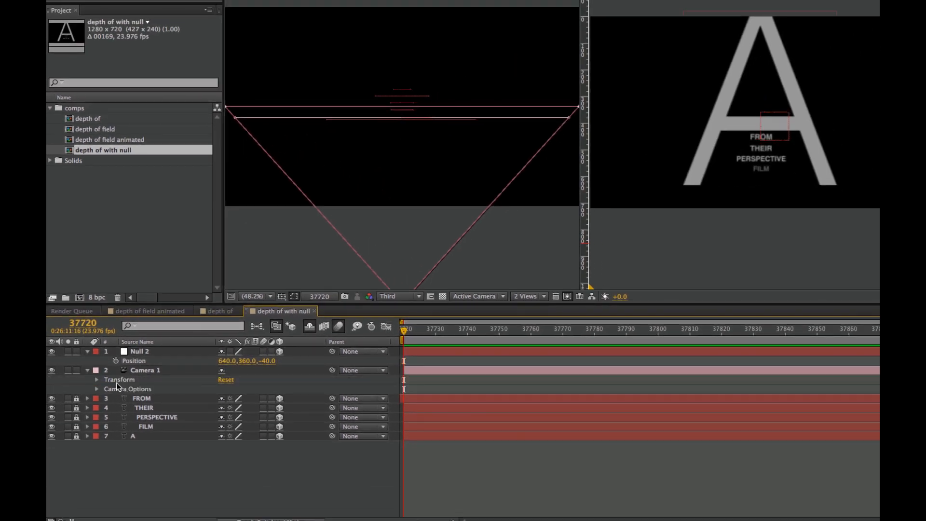
Step: Expand Camera Options and scrub the null-driven Focus Distance (671.1 px), with 879% blur
left_click(97, 388)
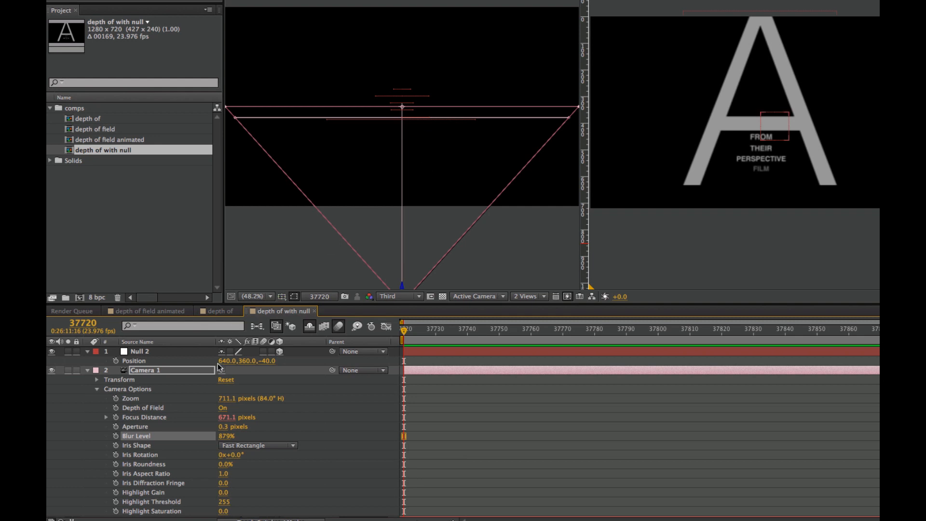
left_click(235, 417)
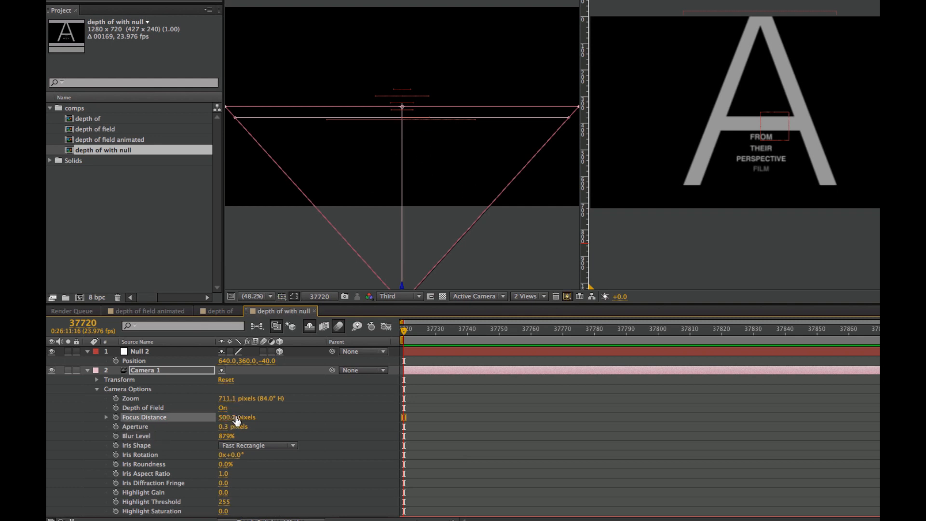
left_click_drag(236, 417, 265, 417)
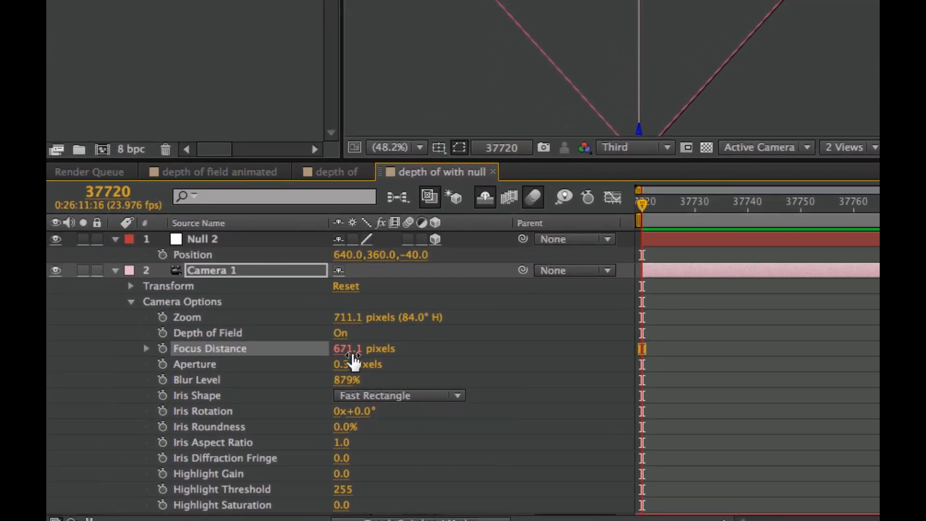
mouse_move(328, 260)
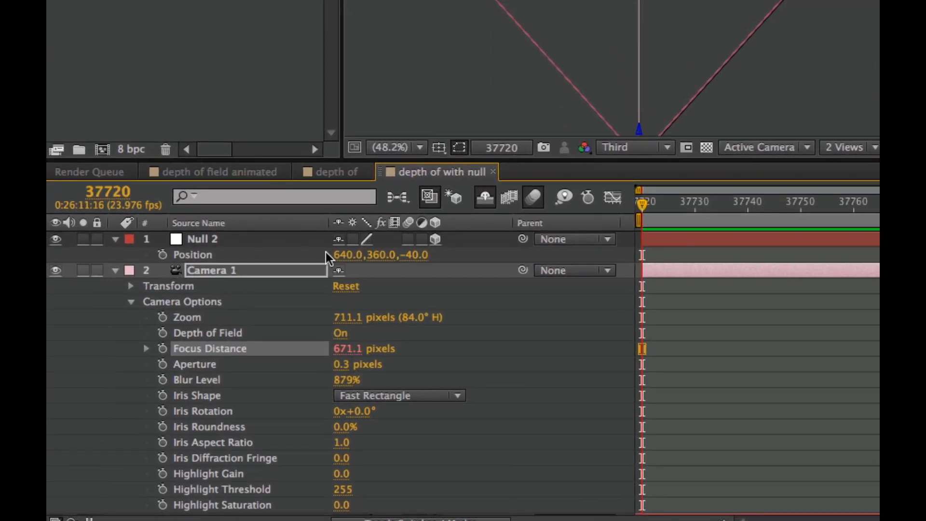